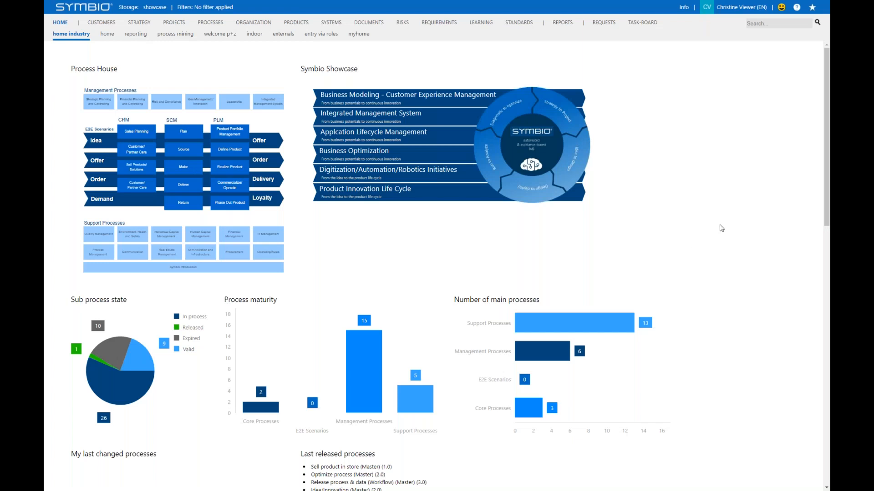
{"action": "mouse_move", "coordinate": [761, 186]}
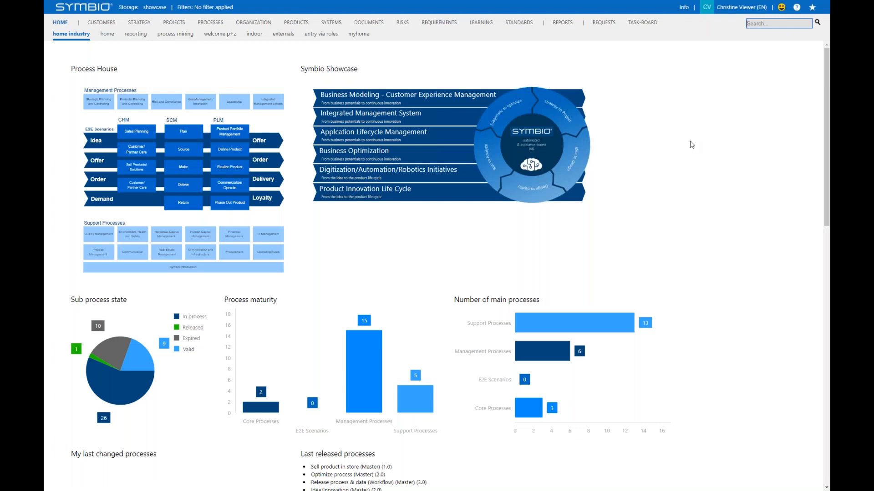
Search the site for 'customer' from the home page search field.
{"action": "type", "text": "customer"}
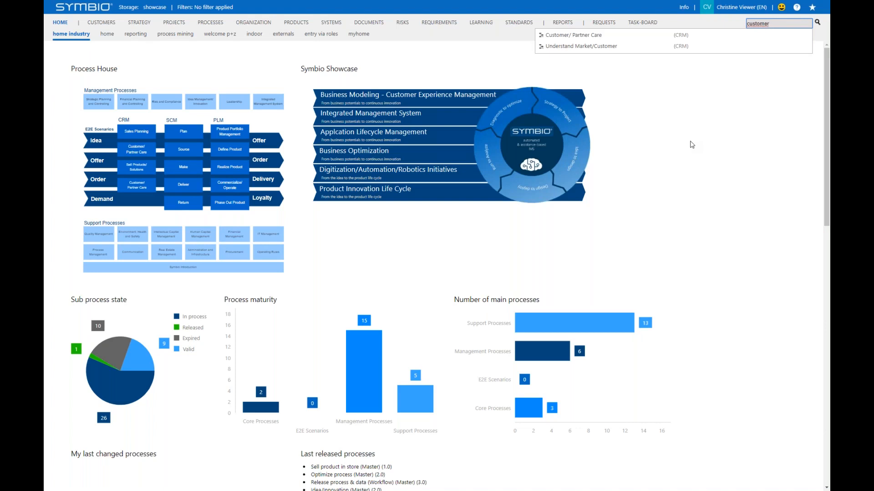
{"action": "mouse_move", "coordinate": [575, 35]}
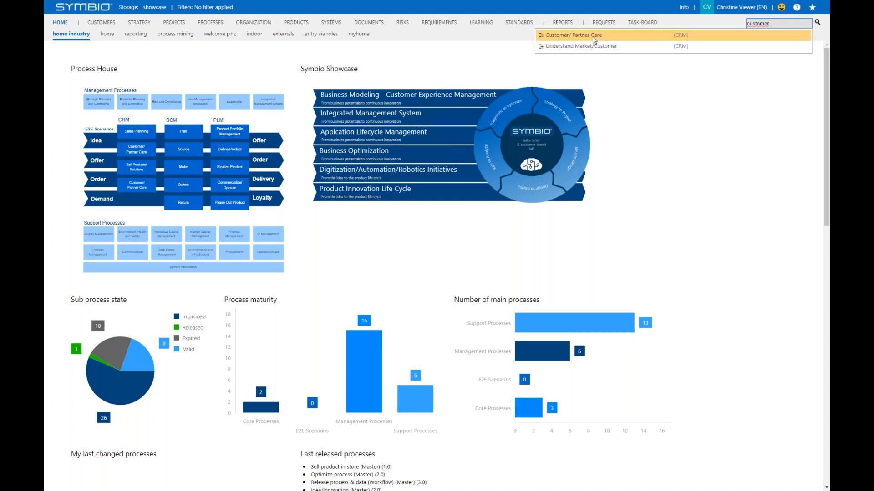
{"action": "mouse_move", "coordinate": [741, 136]}
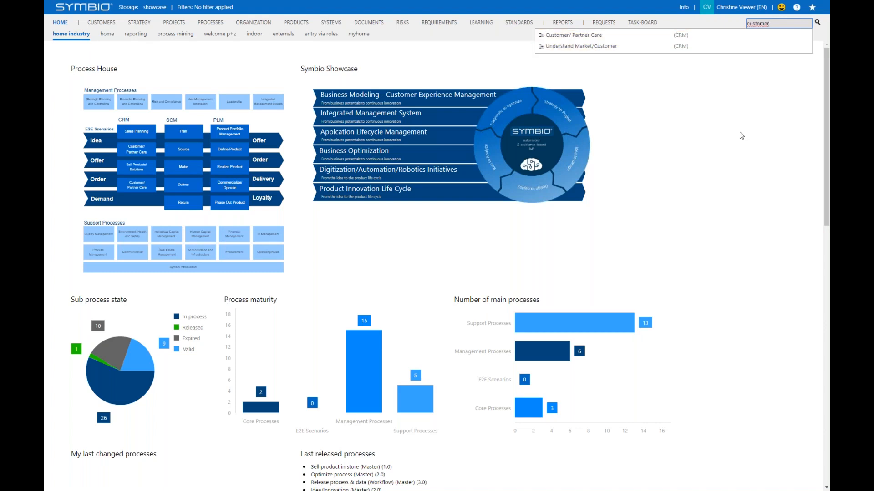
Run the 'customer' search and filter the results by type 'role' down to four roles.
{"action": "key", "text": "Return"}
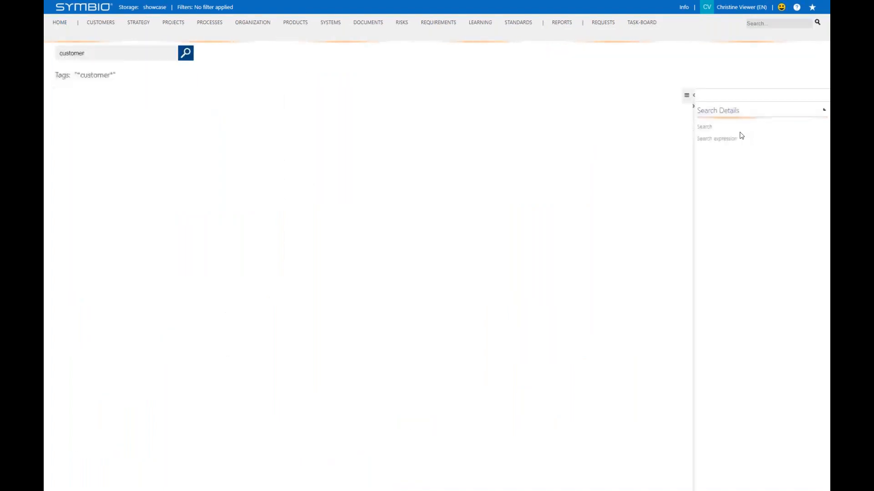
{"action": "left_click", "coordinate": [185, 52]}
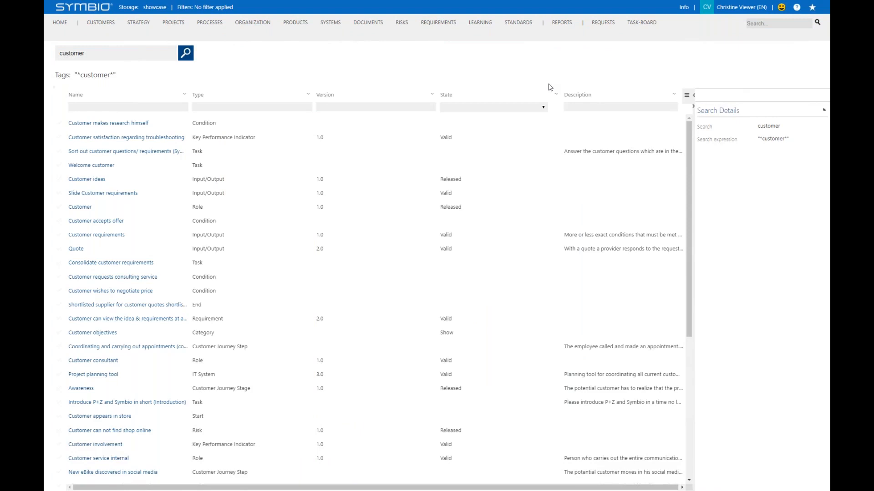
{"action": "mouse_move", "coordinate": [281, 92]}
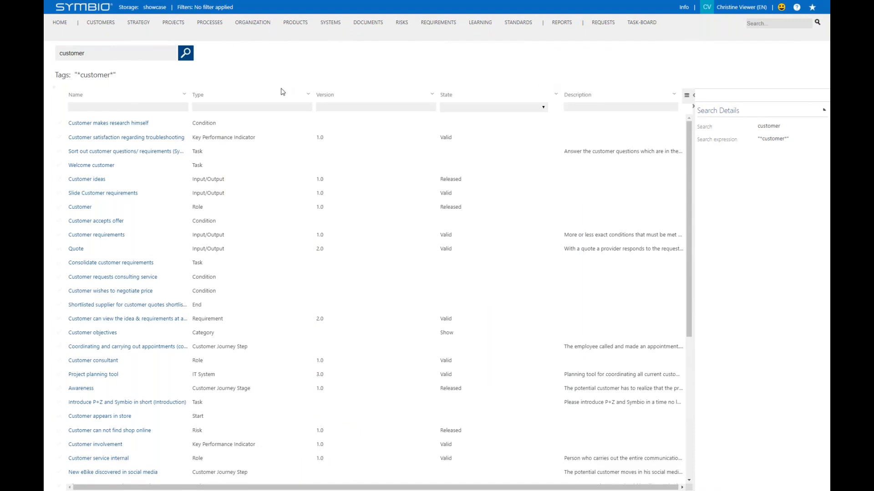
{"action": "left_click", "coordinate": [251, 106]}
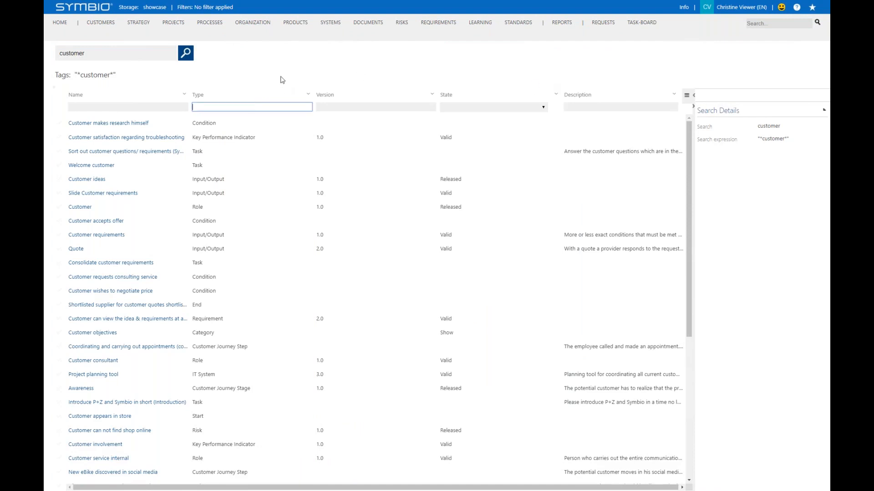
{"action": "type", "text": "role"}
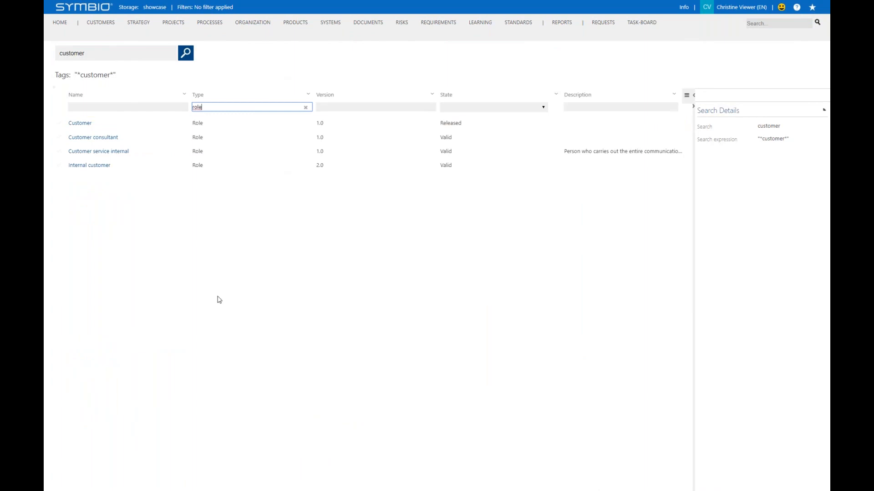
Show the details of the Customer role, released version 1.0.
{"action": "left_click", "coordinate": [80, 123]}
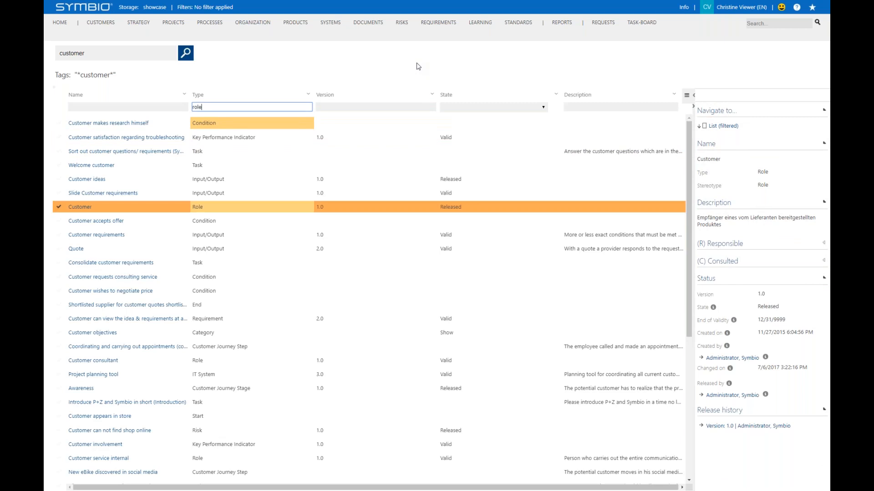
{"action": "mouse_move", "coordinate": [408, 73]}
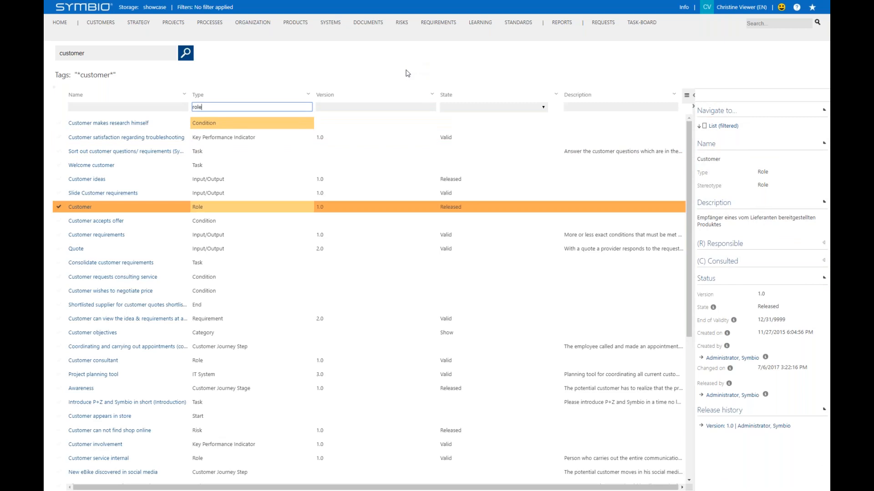
{"action": "mouse_move", "coordinate": [96, 53]}
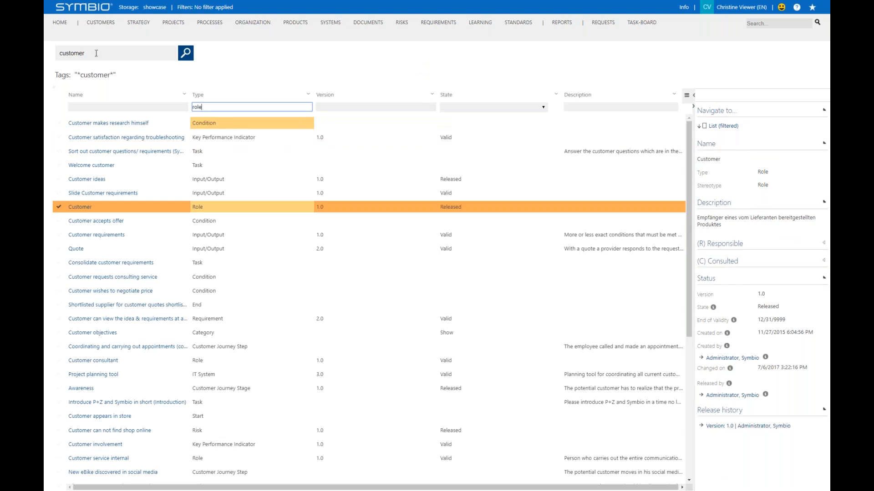
Search 'customer OR logistics' and filter descriptions by 'condition', leaving three items.
{"action": "type", "text": "O"}
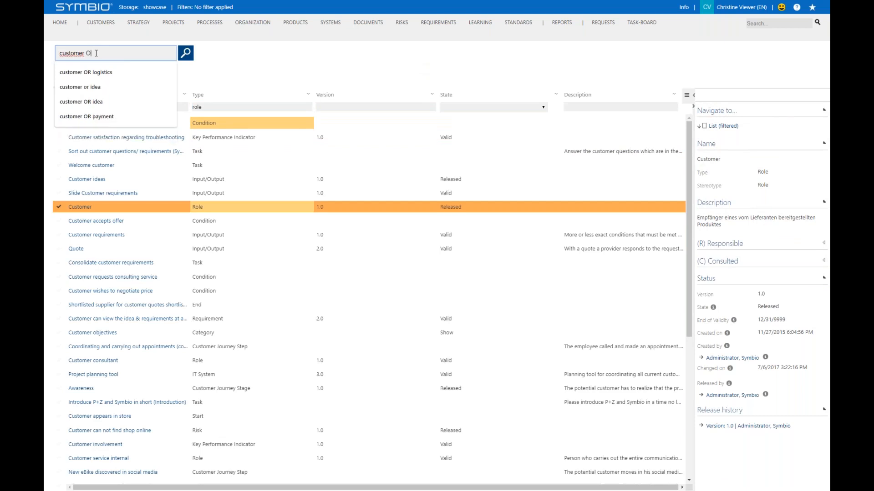
{"action": "type", "text": "R"}
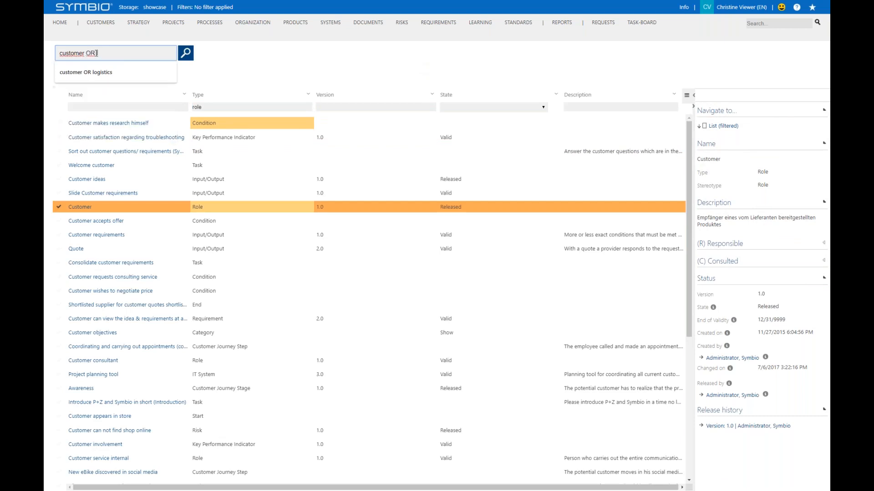
{"action": "left_click", "coordinate": [85, 72]}
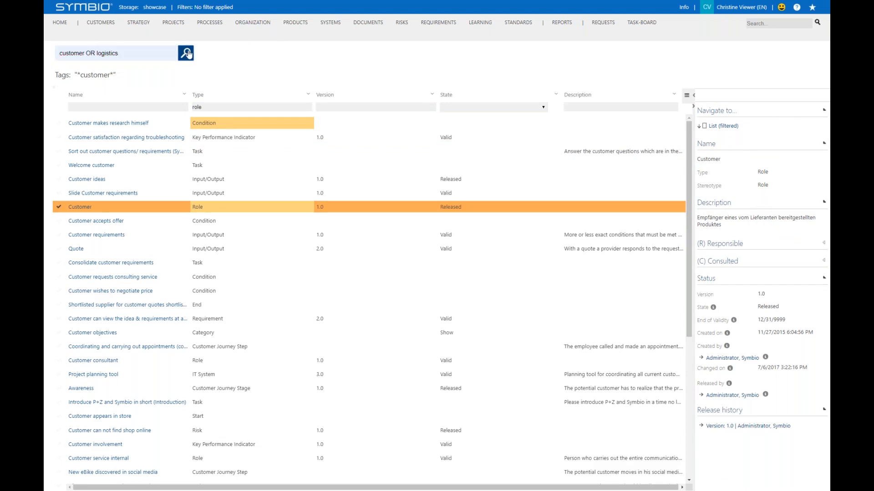
{"action": "left_click", "coordinate": [185, 53]}
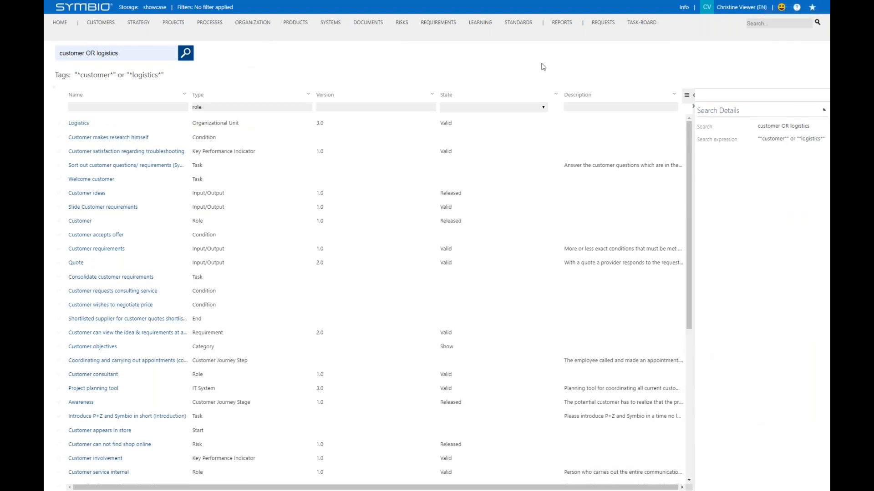
{"action": "mouse_move", "coordinate": [574, 106]}
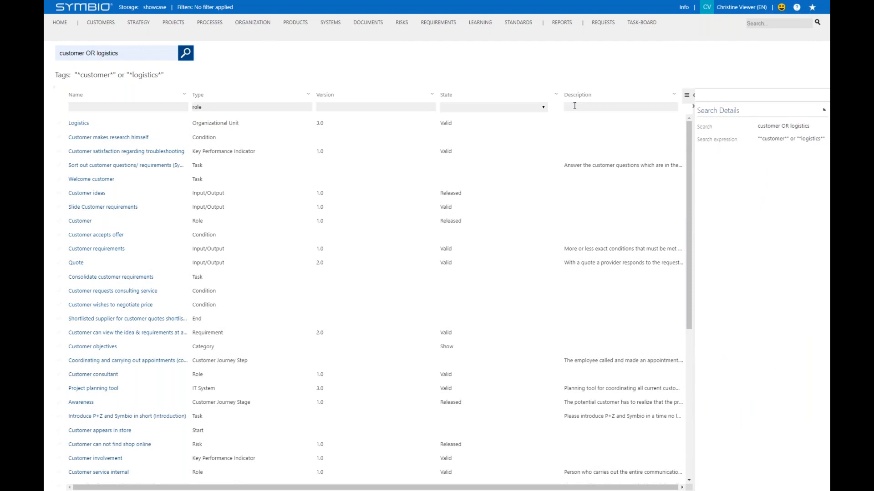
{"action": "left_click", "coordinate": [620, 107]}
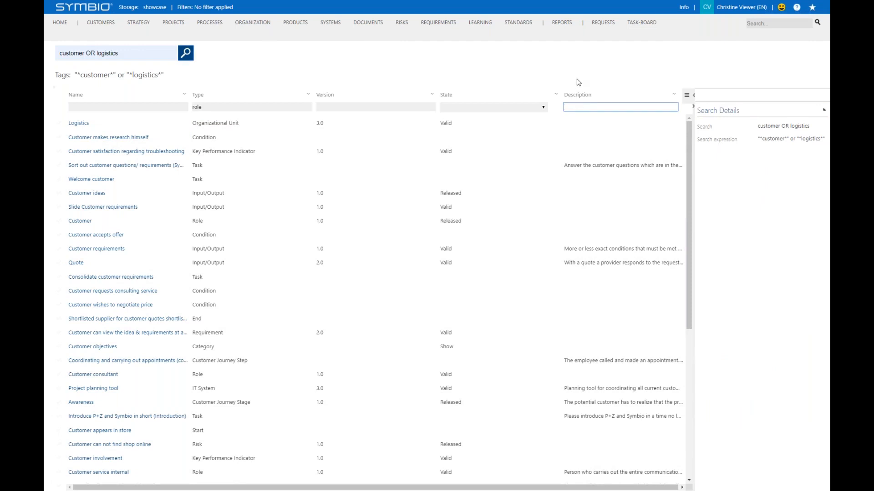
{"action": "type", "text": "condition"}
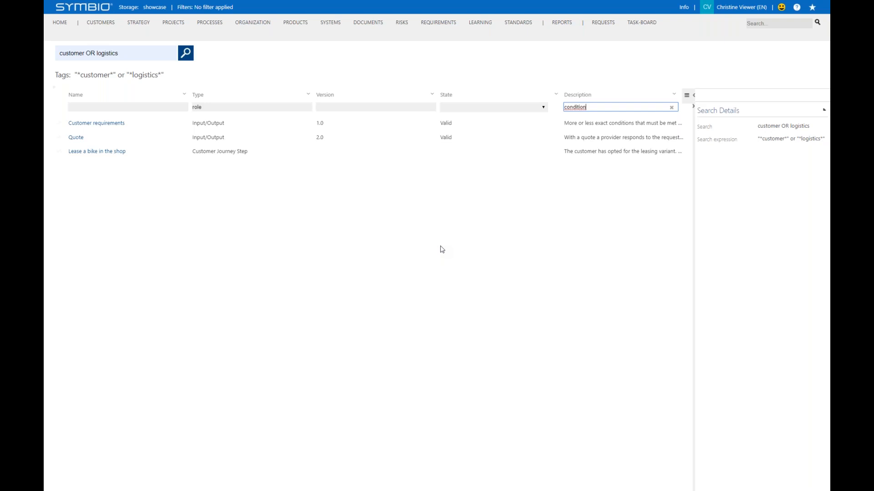
{"action": "mouse_move", "coordinate": [330, 22]}
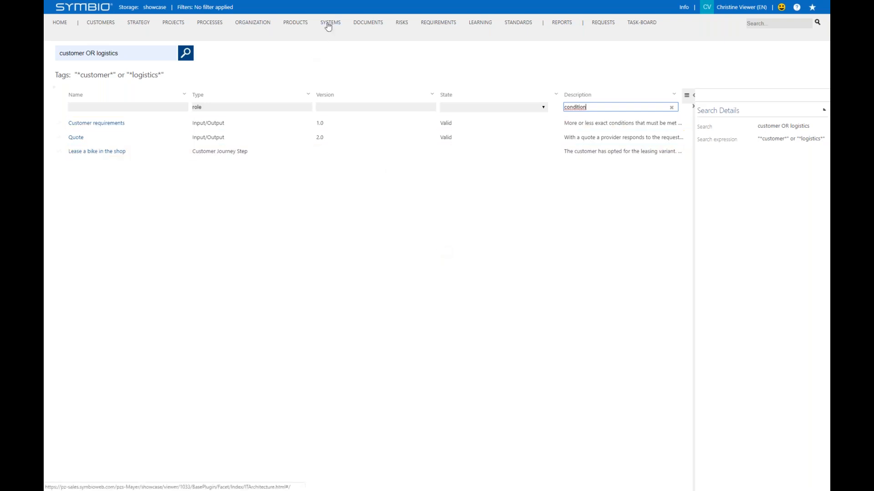
Show the systems as a flat list filtered to Released state, six systems.
{"action": "left_click", "coordinate": [331, 22]}
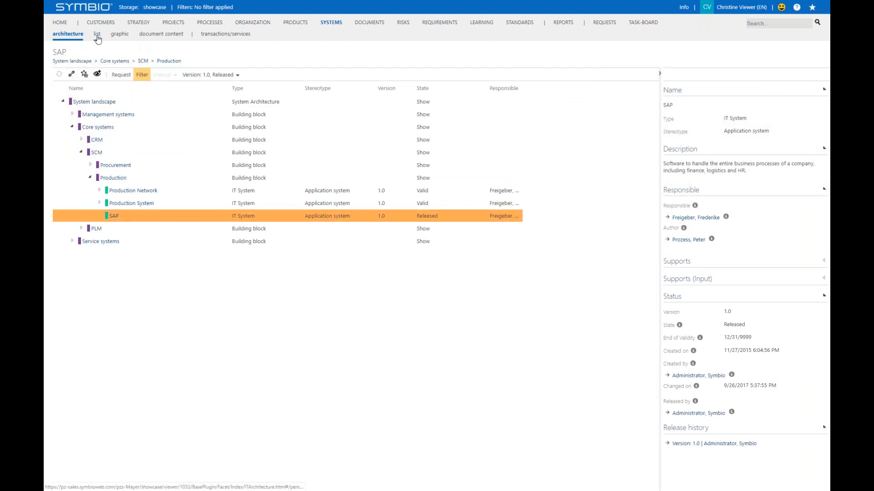
{"action": "left_click", "coordinate": [96, 33]}
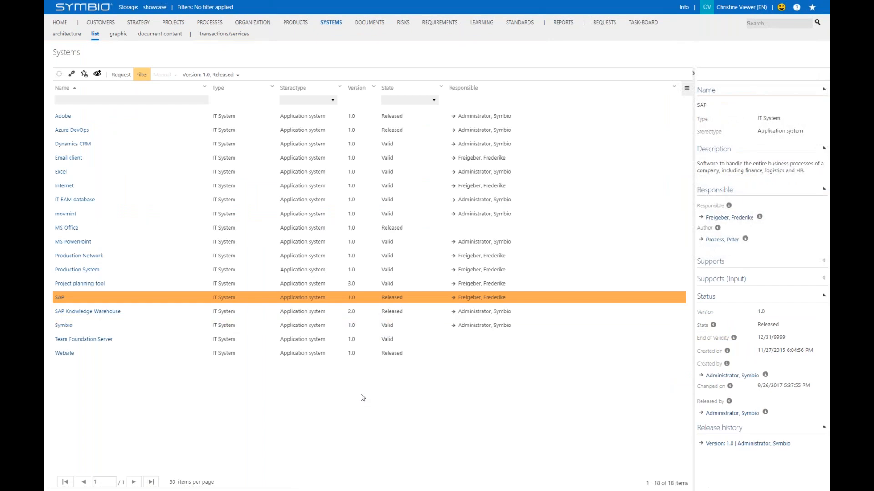
{"action": "mouse_move", "coordinate": [436, 106]}
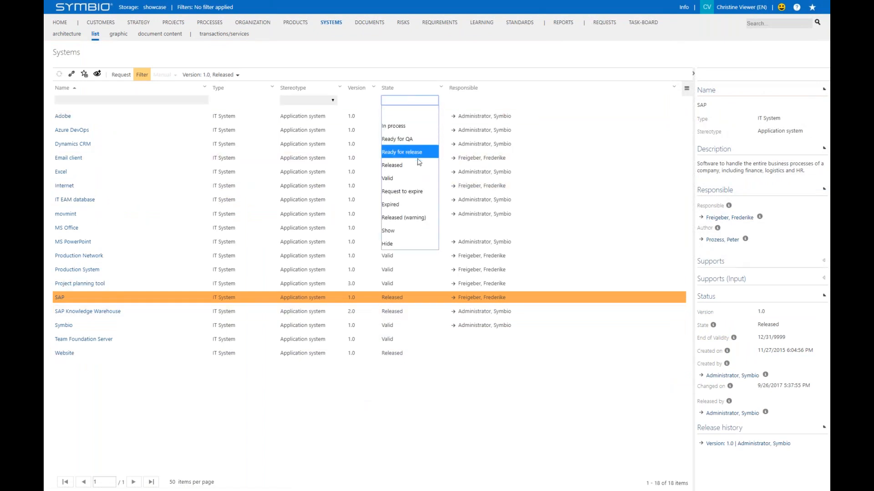
{"action": "left_click", "coordinate": [391, 165]}
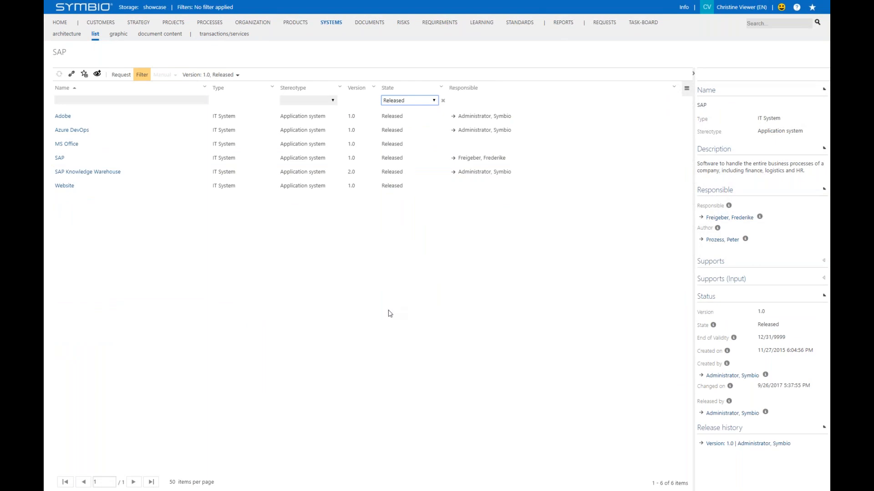
{"action": "left_click", "coordinate": [131, 100]}
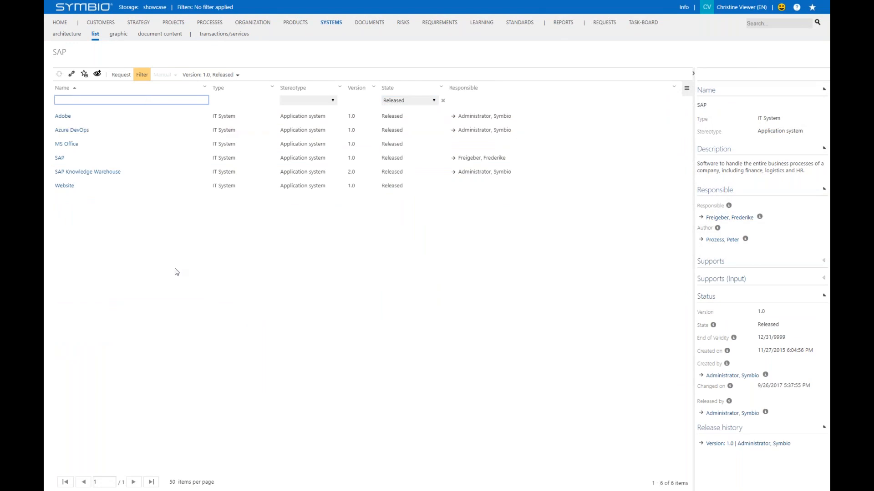
Filter the released systems by name 'SAP' and select the SAP system.
{"action": "type", "text": "SAP"}
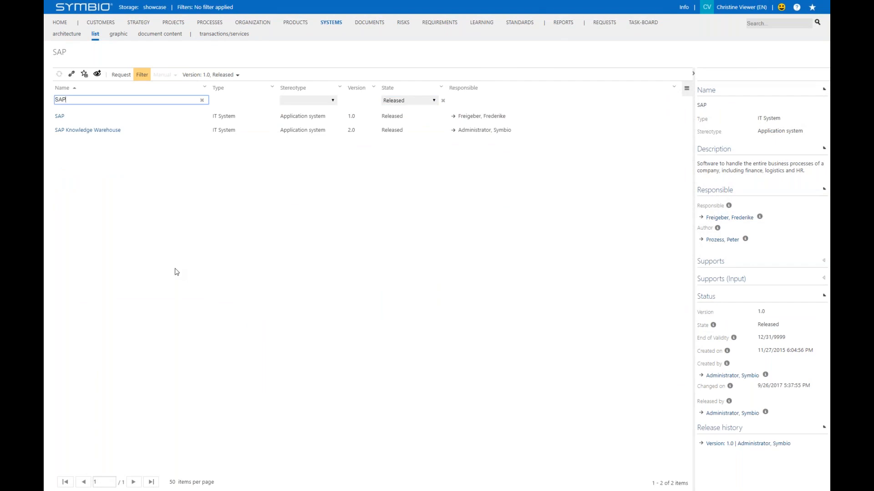
{"action": "left_click", "coordinate": [60, 116]}
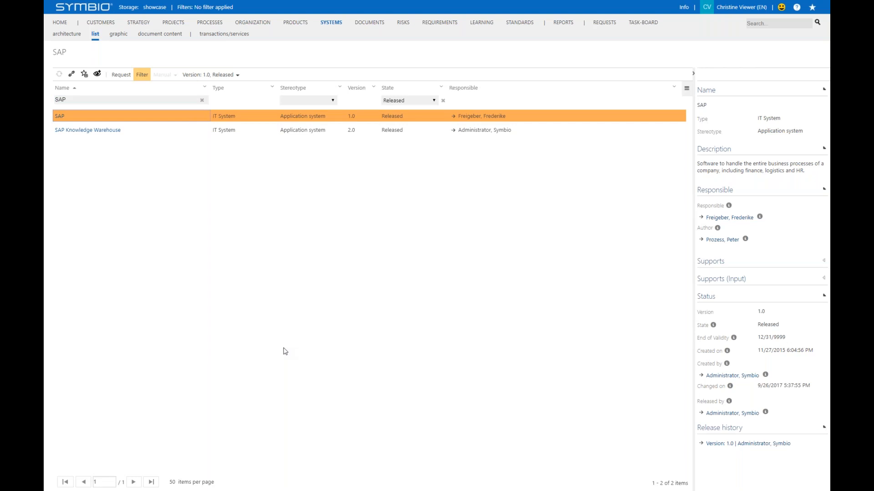
{"action": "mouse_move", "coordinate": [211, 296]}
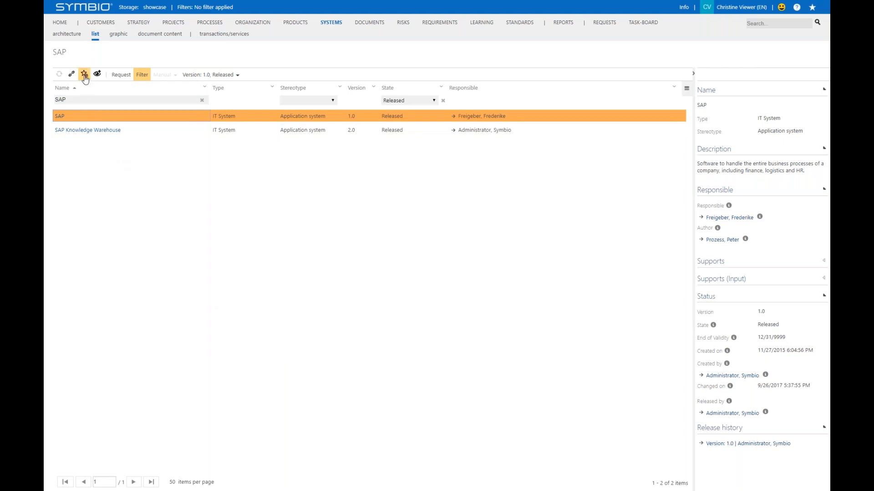
{"action": "mouse_move", "coordinate": [179, 257]}
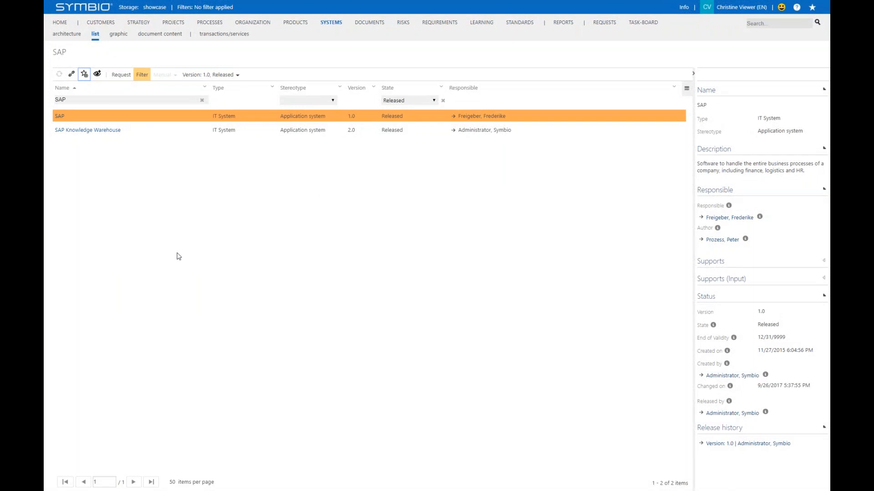
Go to the Documents area to reach Guidelines > Payment terms.
{"action": "left_click", "coordinate": [369, 22]}
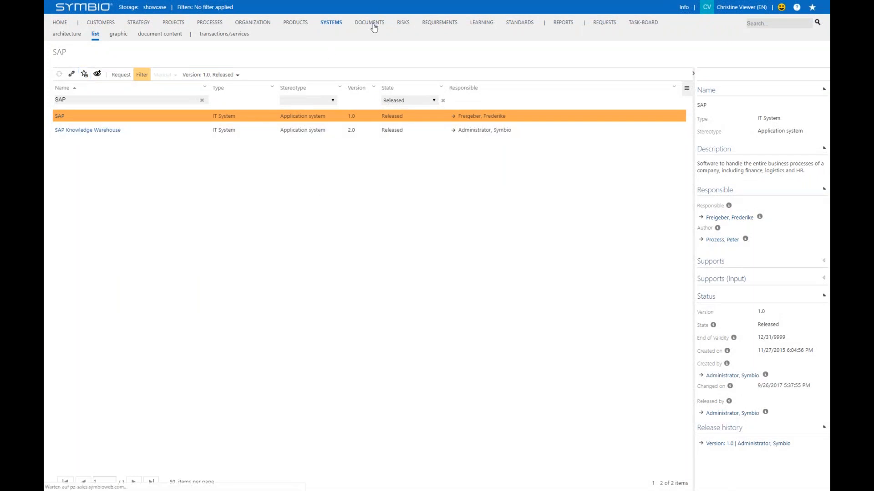
{"action": "left_click", "coordinate": [369, 22]}
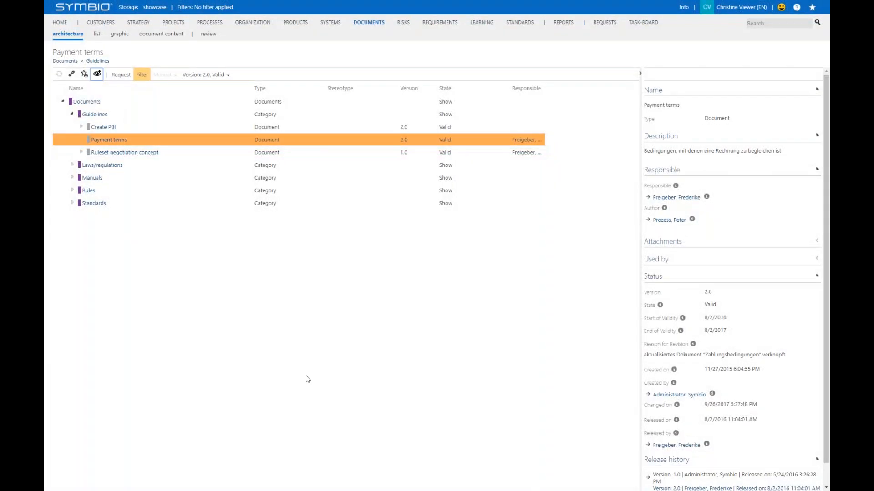
{"action": "mouse_move", "coordinate": [425, 317]}
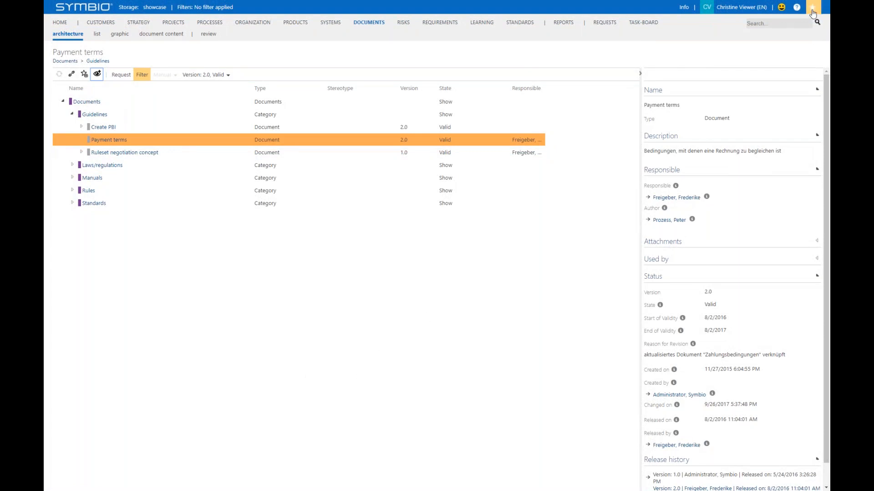
Review the Favorites and Subscriptions lists, then show myhome with Payment terms and SAP.
{"action": "left_click", "coordinate": [812, 7]}
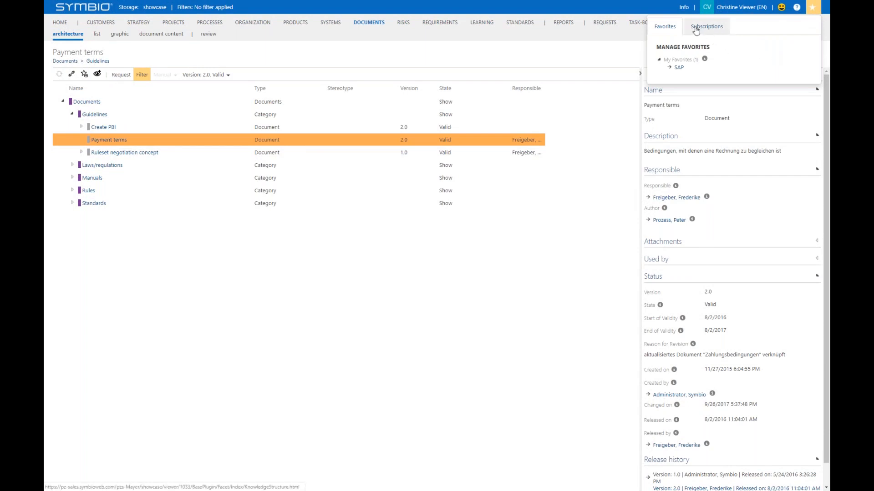
{"action": "left_click", "coordinate": [706, 26]}
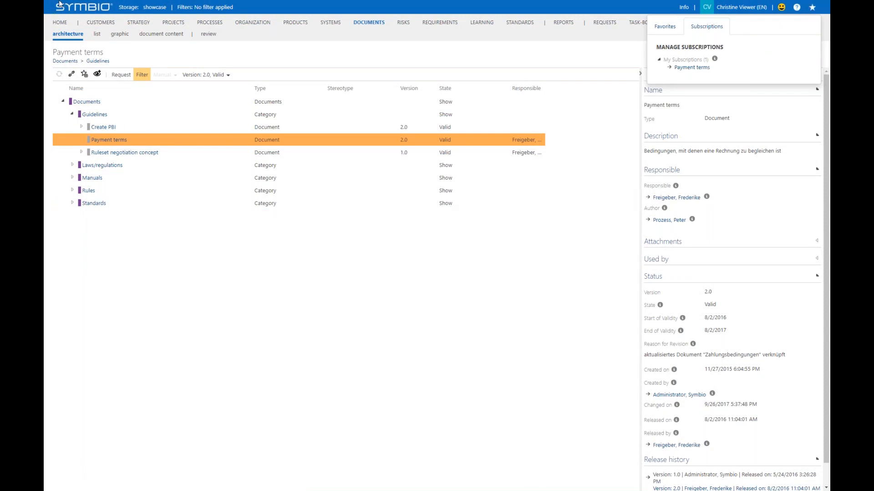
{"action": "left_click", "coordinate": [60, 22]}
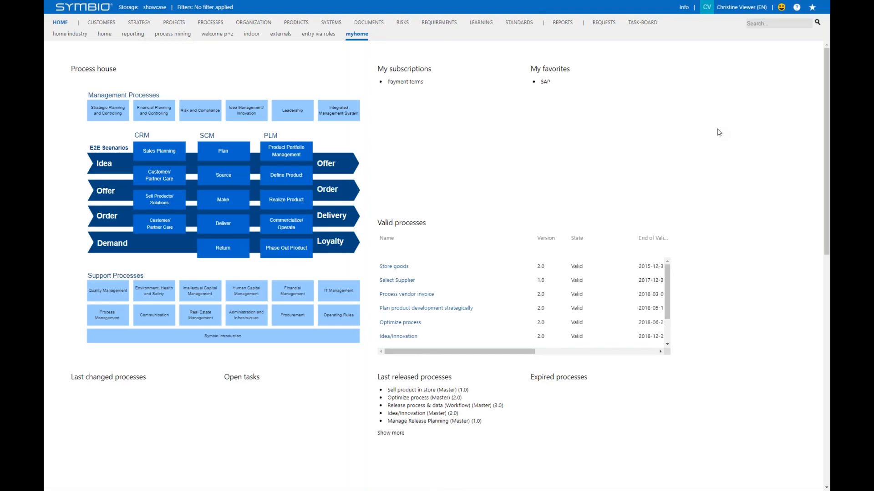
{"action": "mouse_move", "coordinate": [520, 78]}
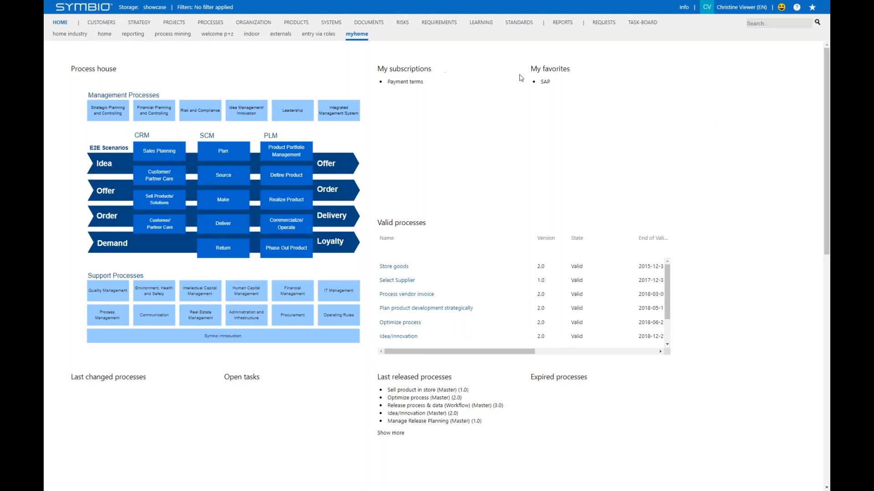
{"action": "mouse_move", "coordinate": [622, 135]}
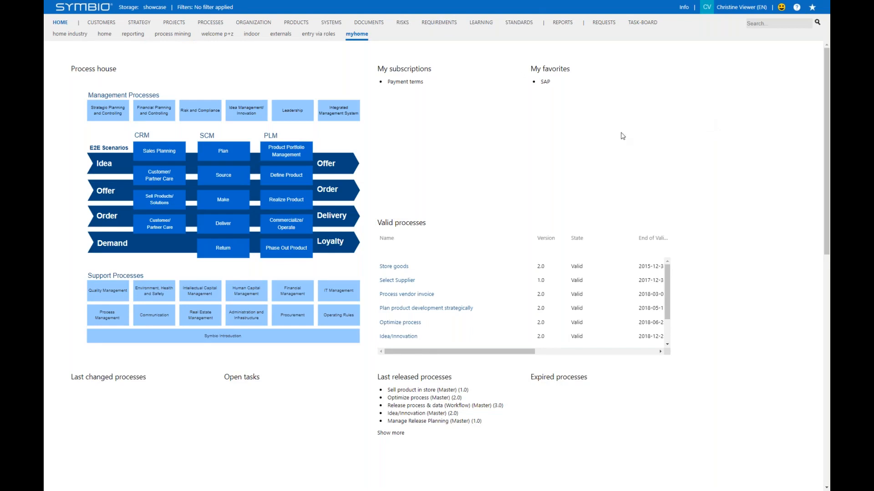